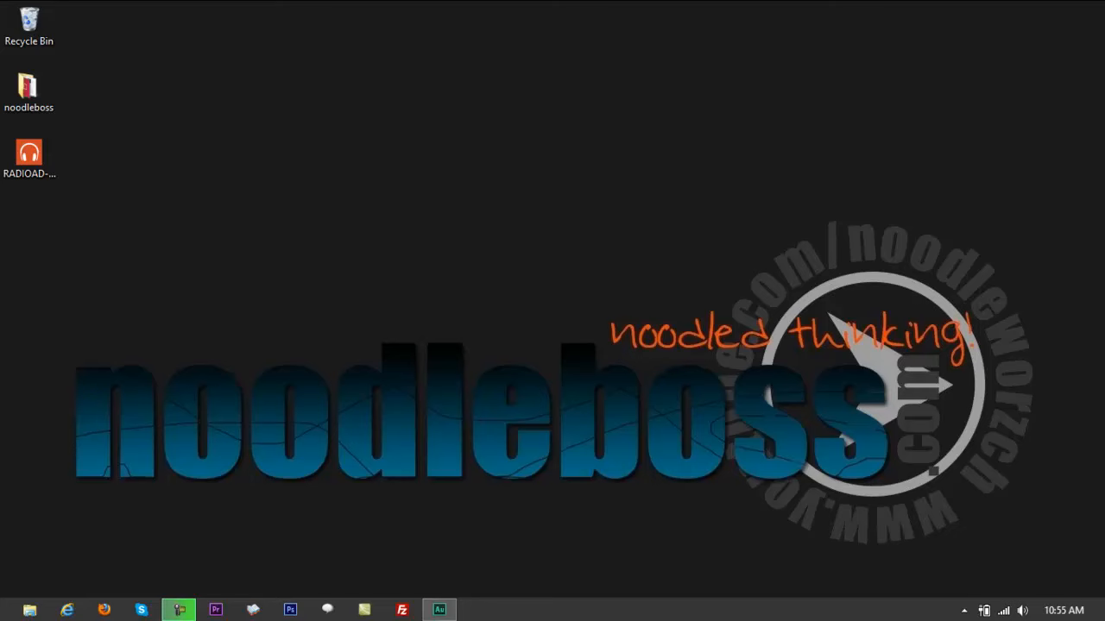
{"action": "mouse_move", "coordinate": [1066, 471]}
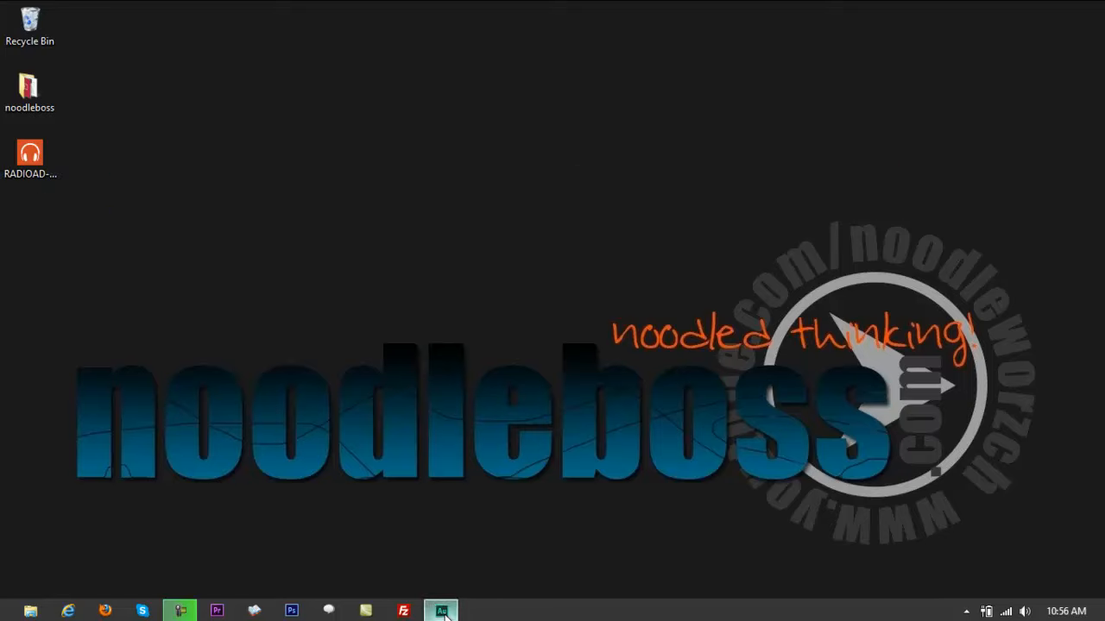
- Launch Adobe Audition from the taskbar
{"action": "left_click", "coordinate": [441, 611]}
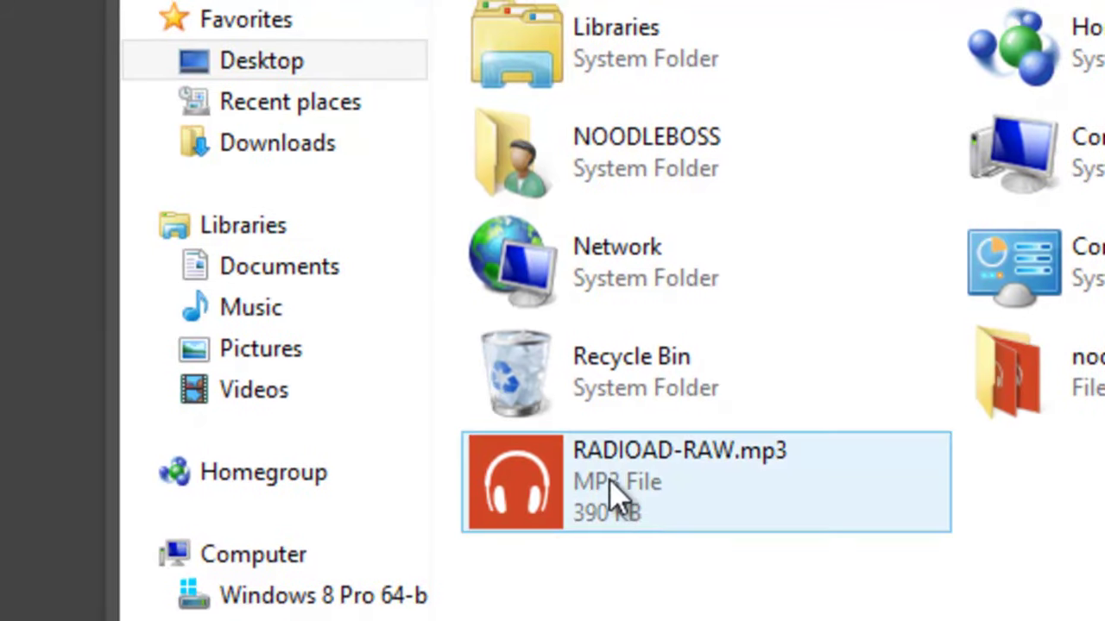
{"action": "mouse_move", "coordinate": [613, 496]}
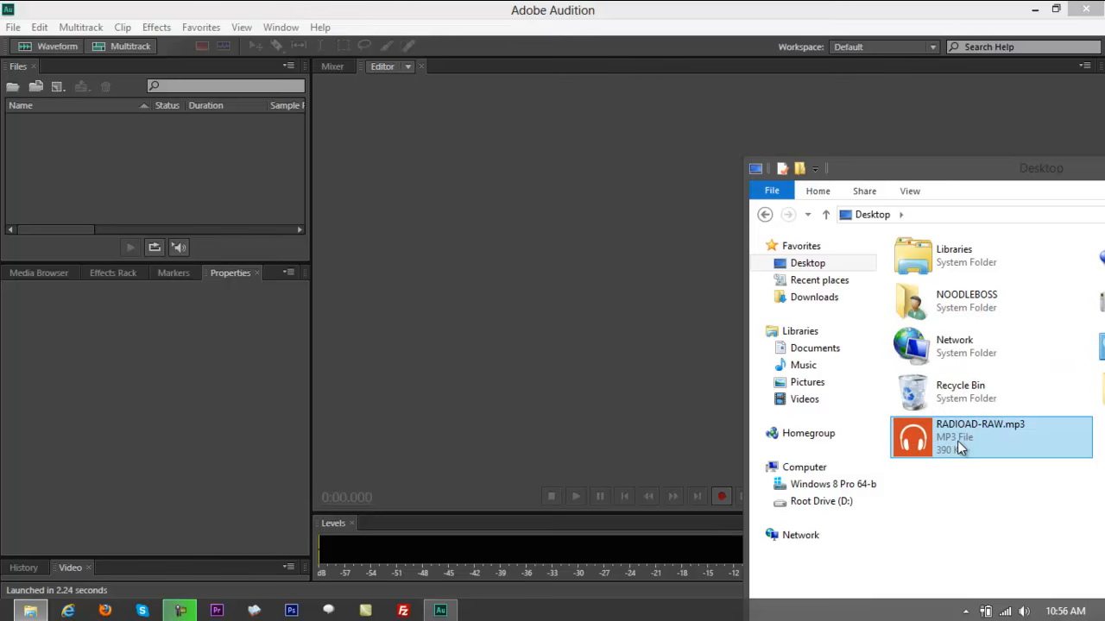
- Drag RADIOAD-RAW.mp3 from File Explorer into Audition's Waveform editor
{"action": "left_click_drag", "start_coordinate": [990, 437], "coordinate": [604, 322]}
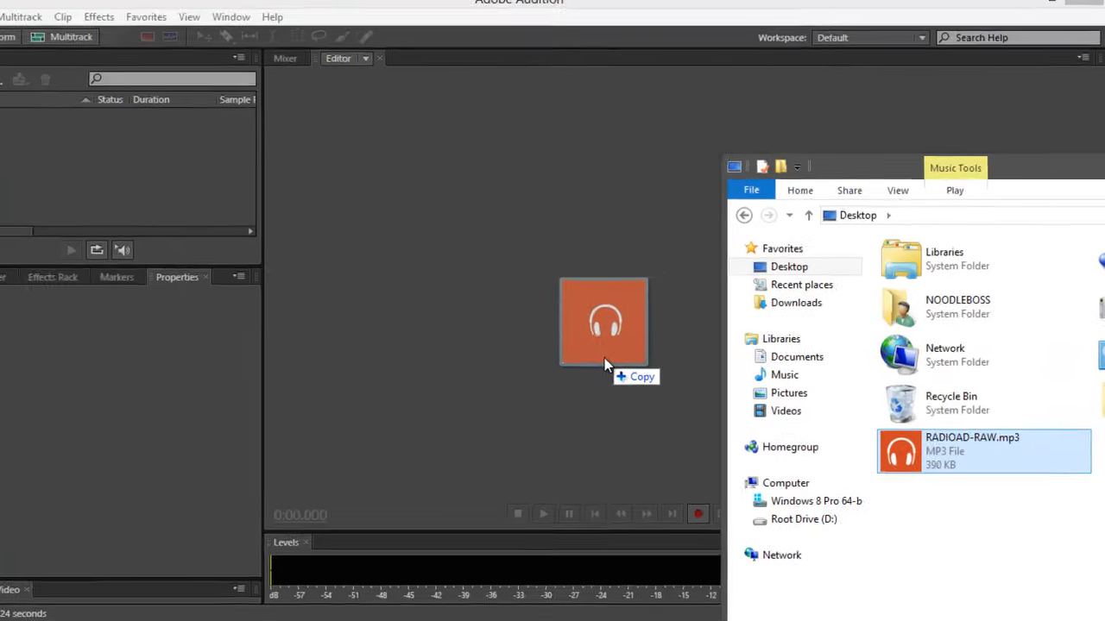
{"action": "left_click_drag", "start_coordinate": [983, 451], "coordinate": [604, 324]}
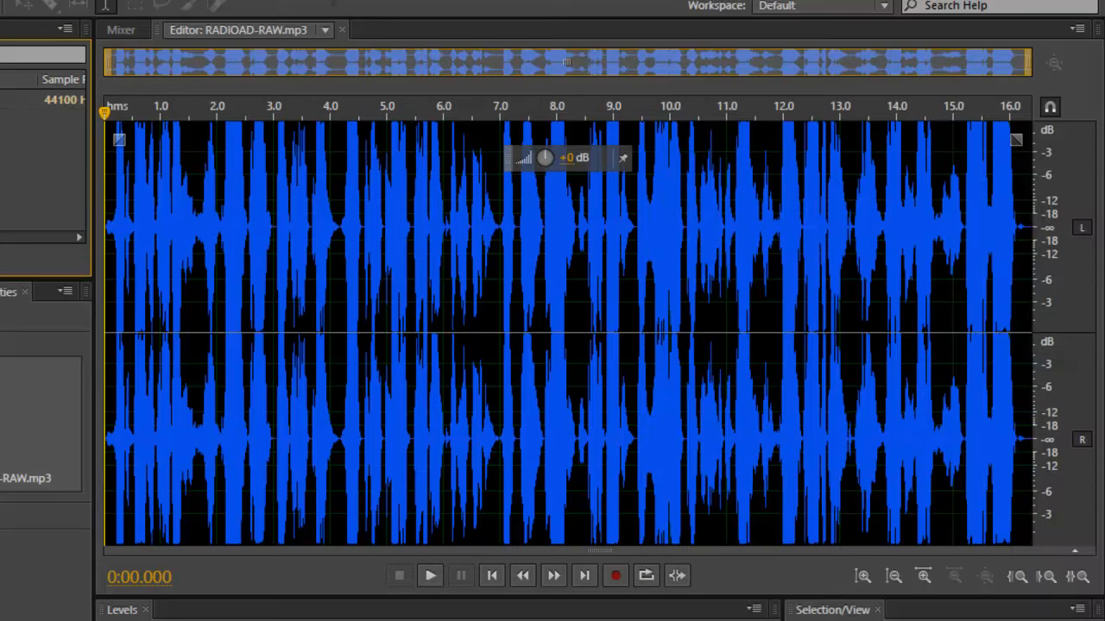
{"action": "mouse_move", "coordinate": [325, 2]}
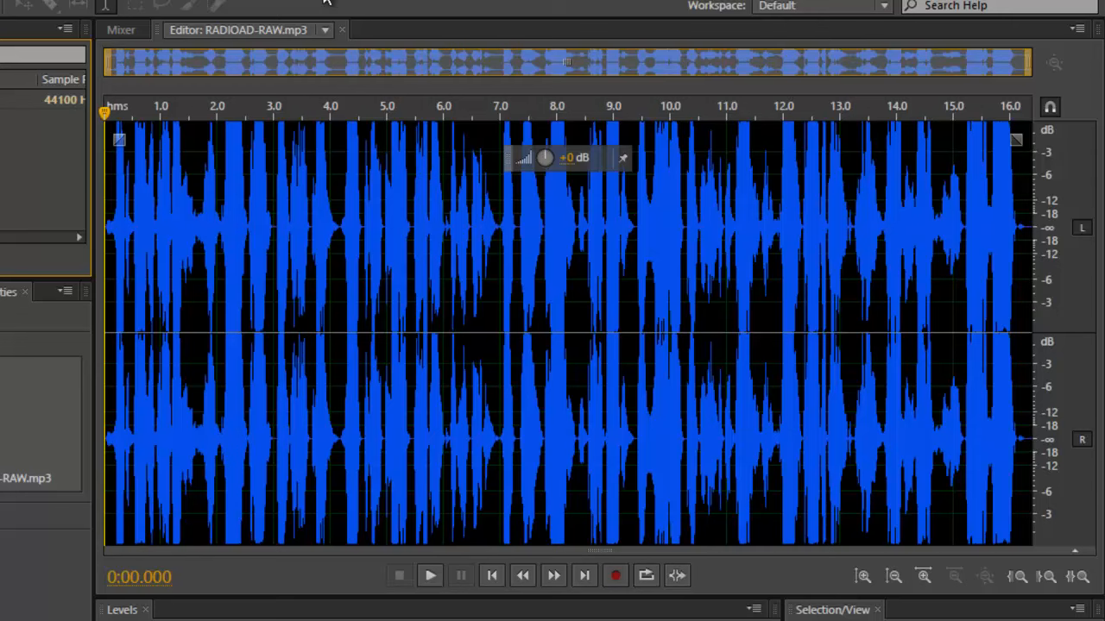
{"action": "left_click", "coordinate": [430, 575]}
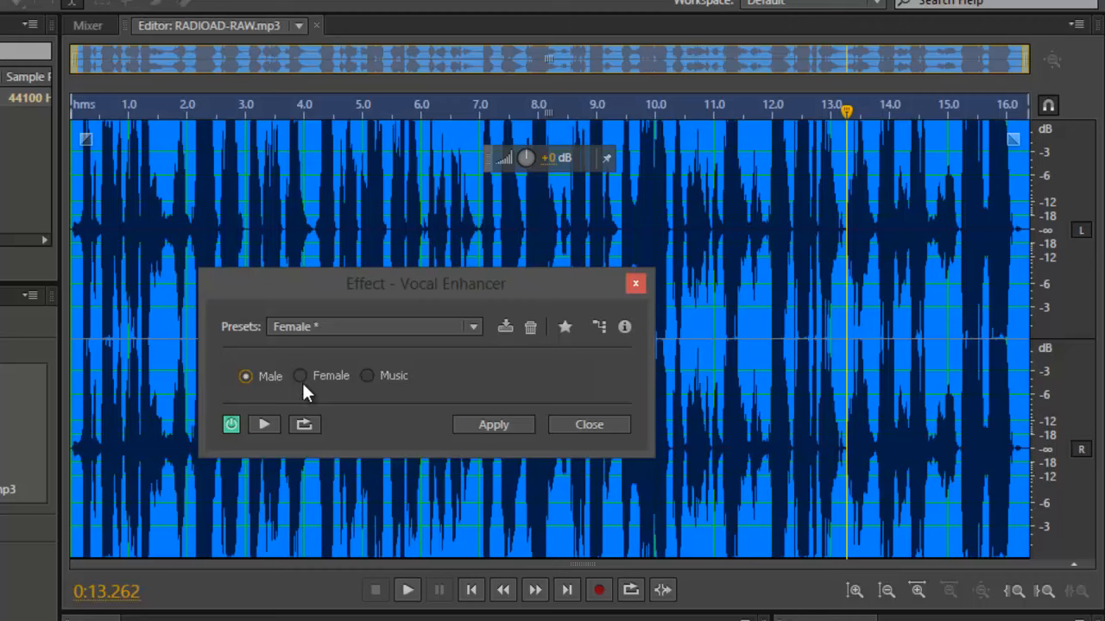
{"action": "mouse_move", "coordinate": [392, 400]}
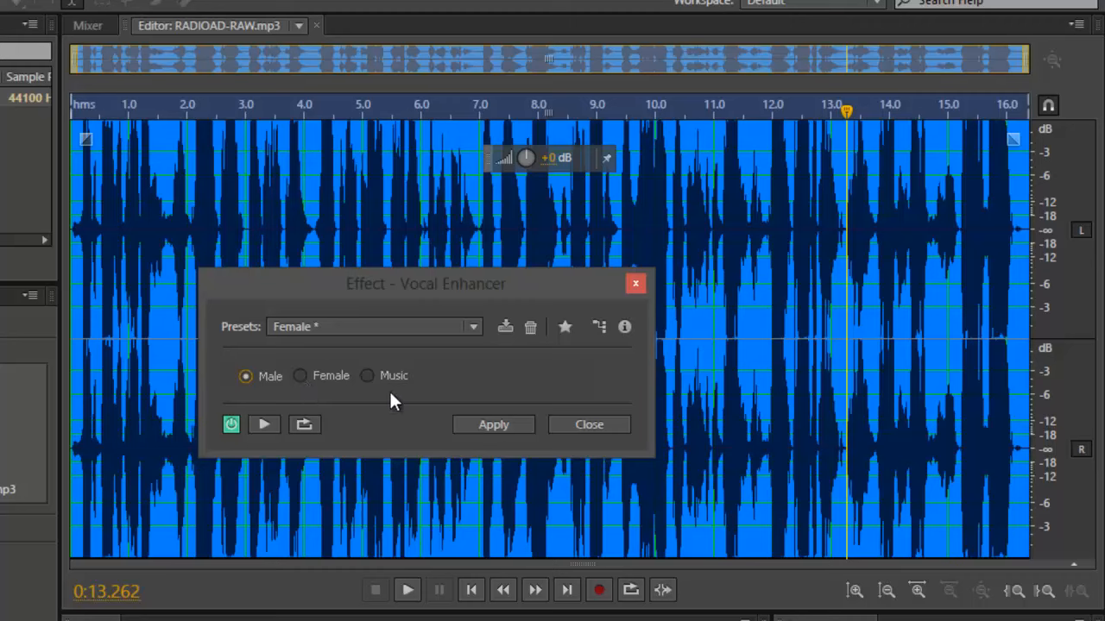
{"action": "mouse_move", "coordinate": [492, 425]}
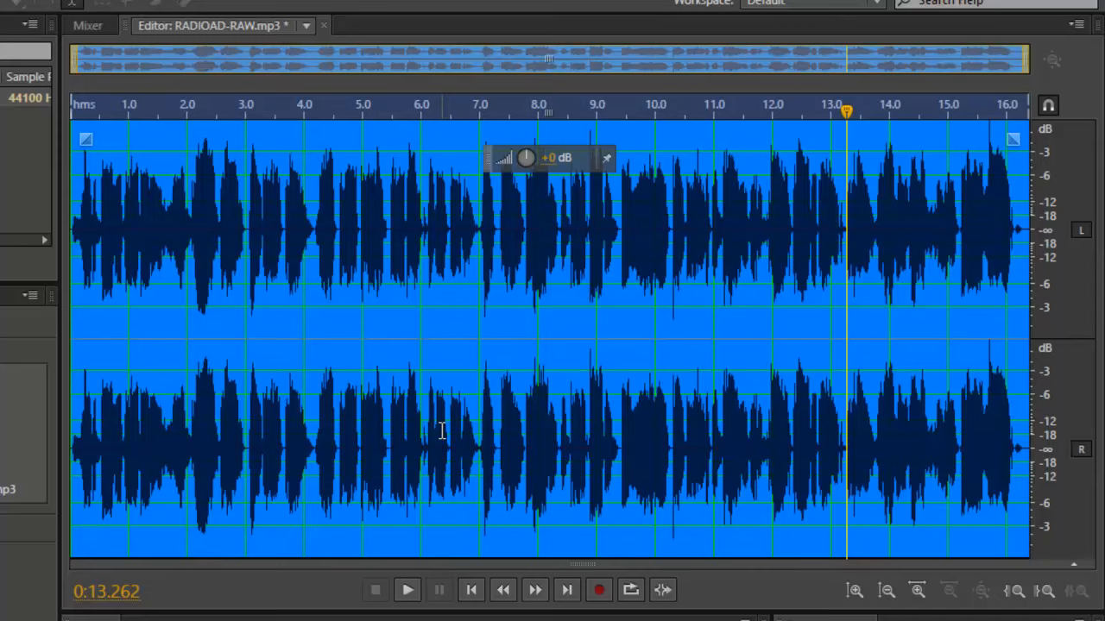
- Deselect the waveform after applying the Male Vocal Enhancer effect
{"action": "left_click", "coordinate": [407, 589]}
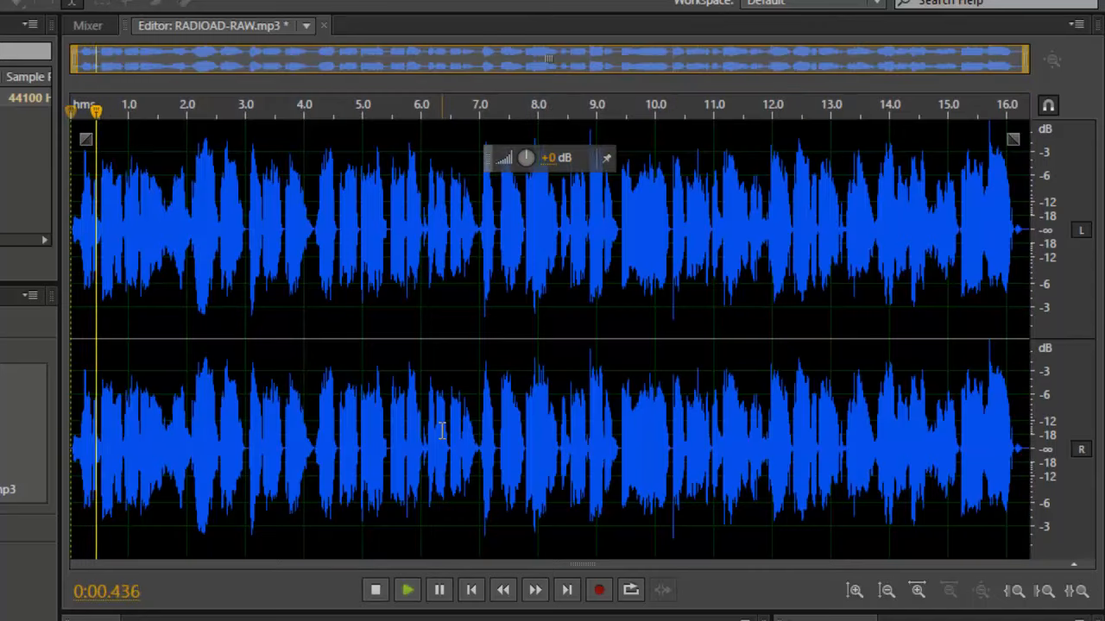